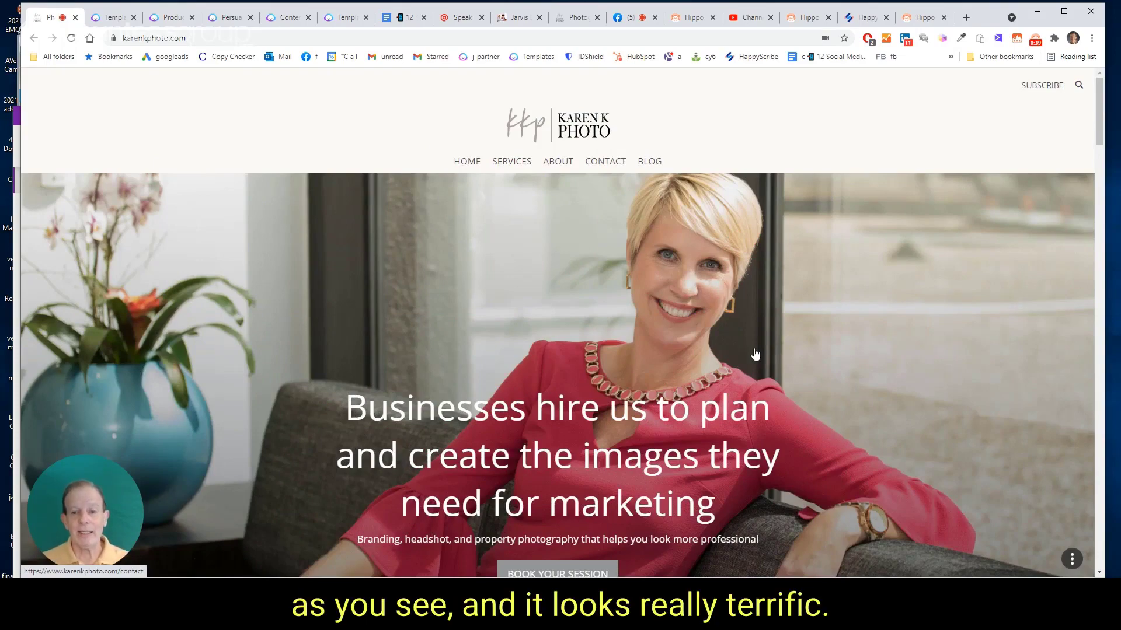
# Step: Read through the Karen K Photo homepage copy, then bring up the Jarvis templates gallery
pyautogui.scroll(-3)
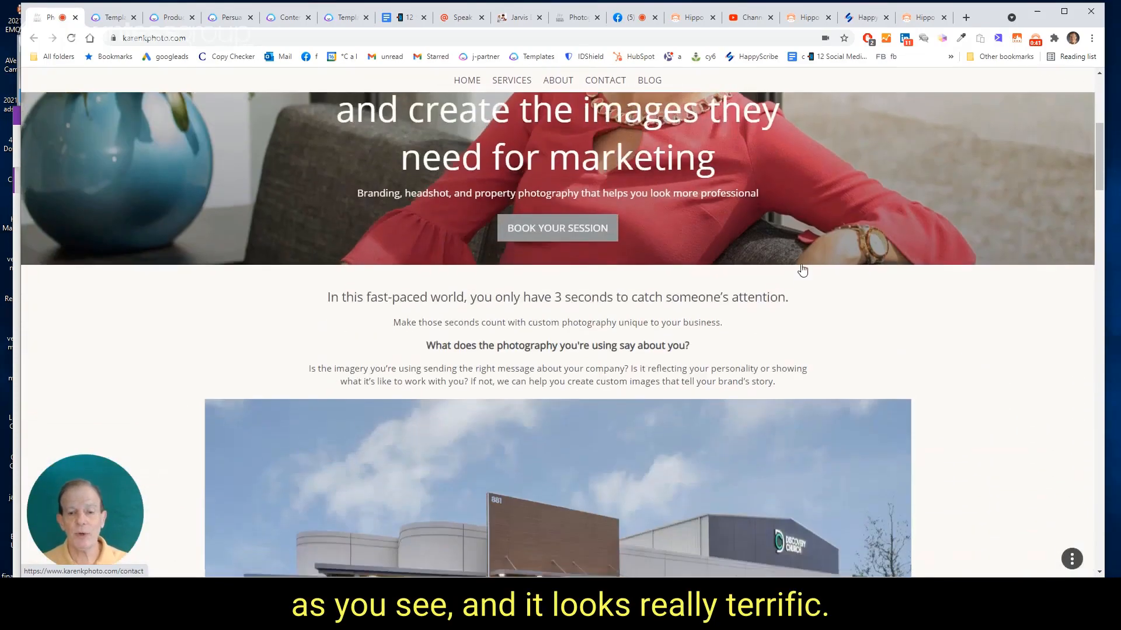
pyautogui.scroll(-3)
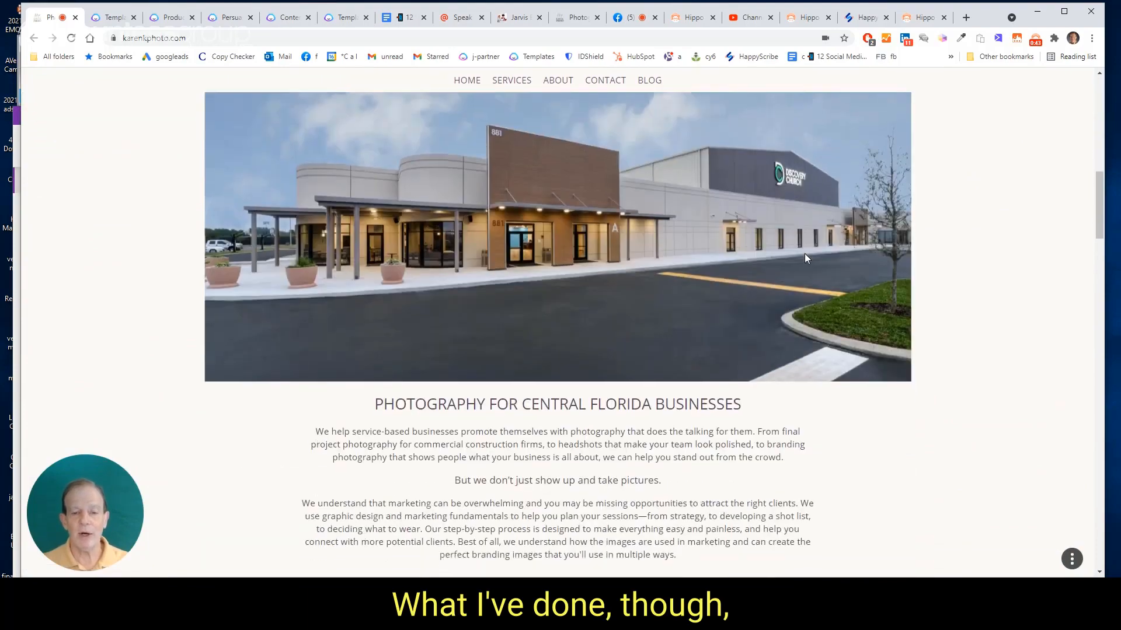
pyautogui.scroll(-3)
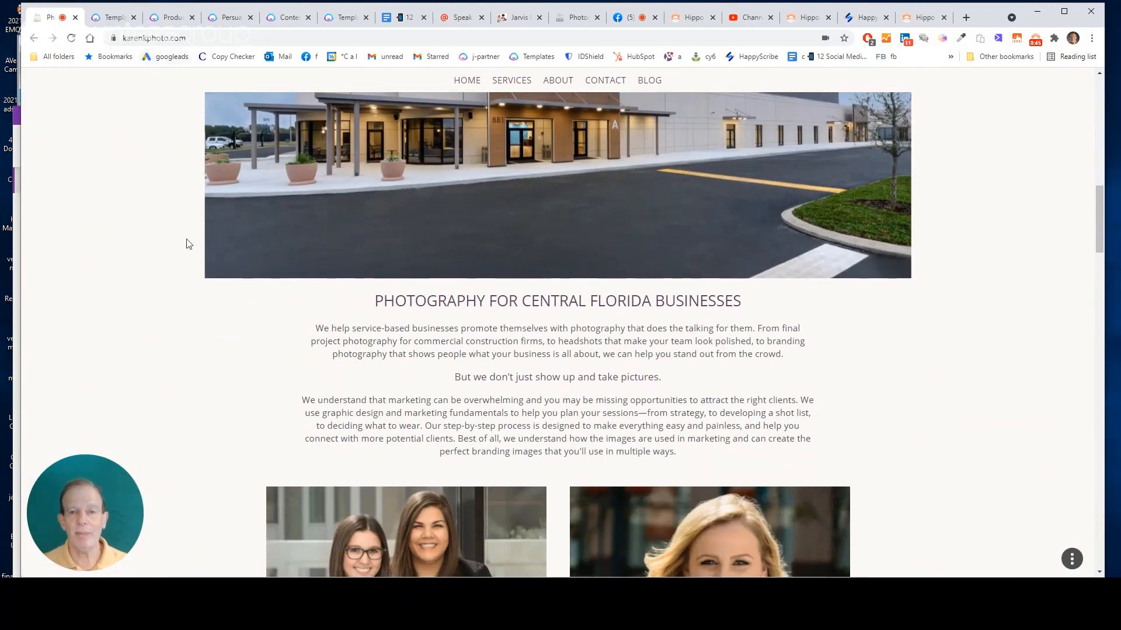
pyautogui.click(111, 17)
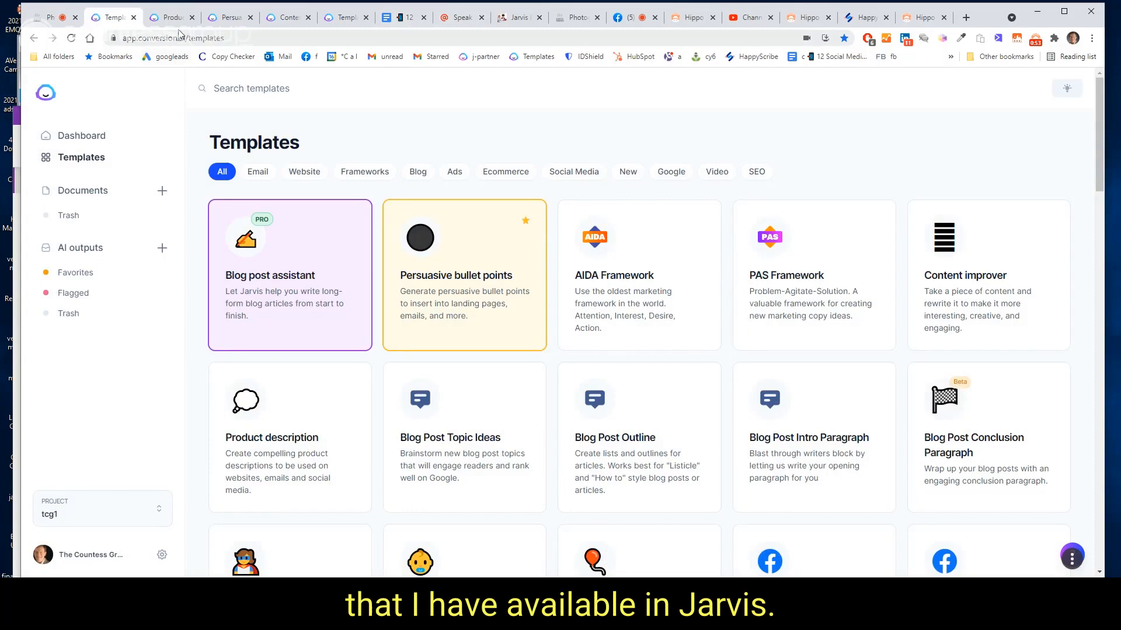
# Step: Generate Karen K Photo product descriptions from the service paragraph with a Professional tone
pyautogui.click(290, 437)
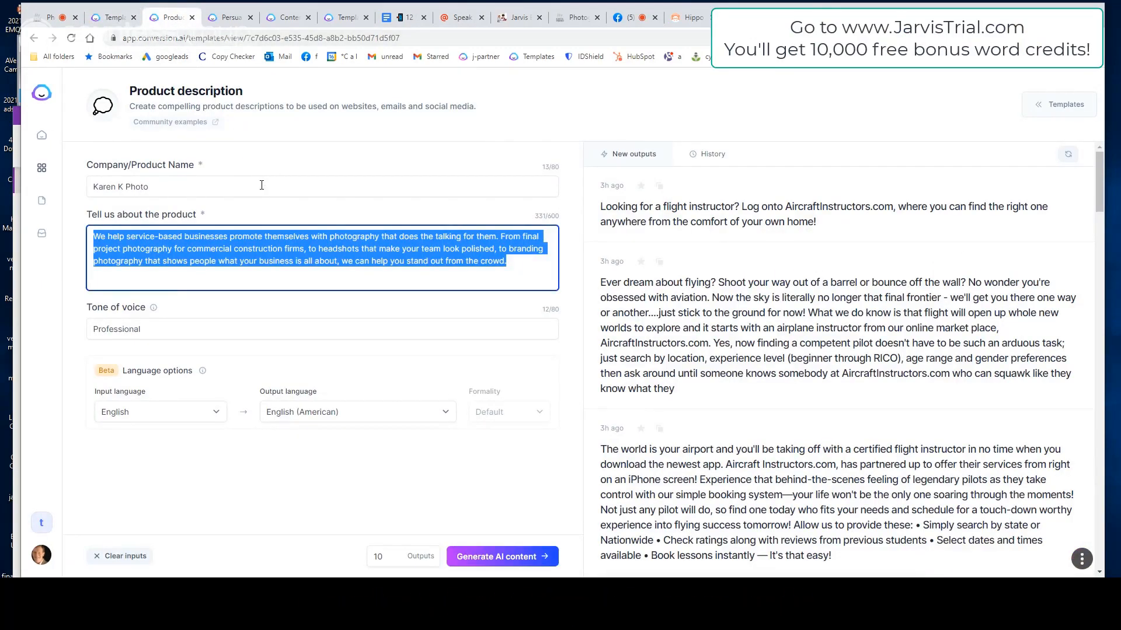
pyautogui.click(252, 262)
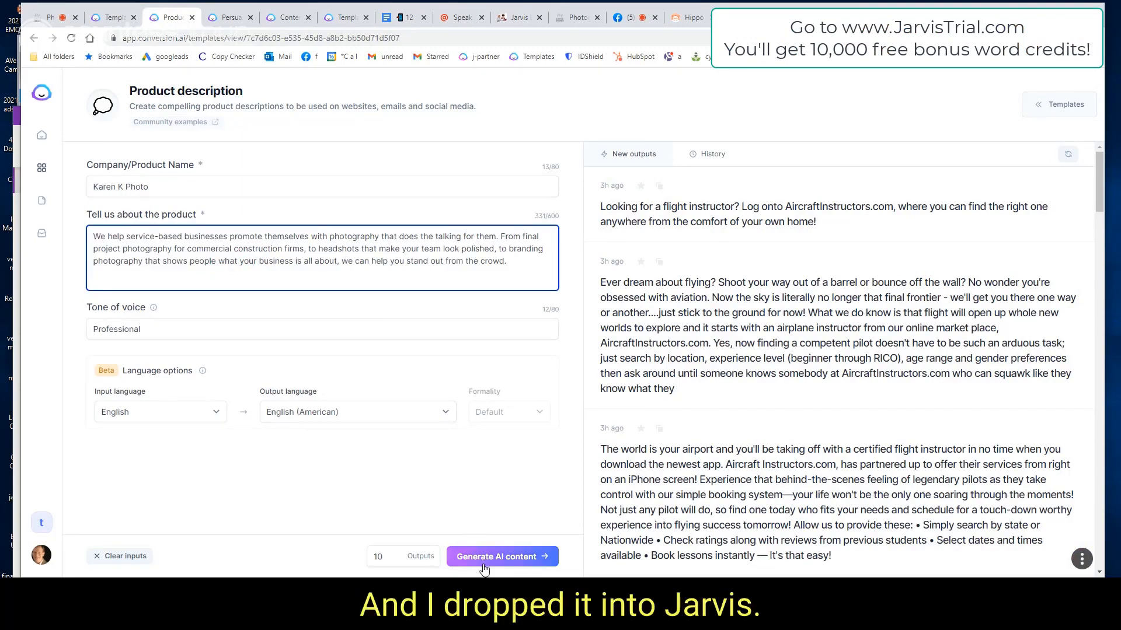
pyautogui.click(502, 556)
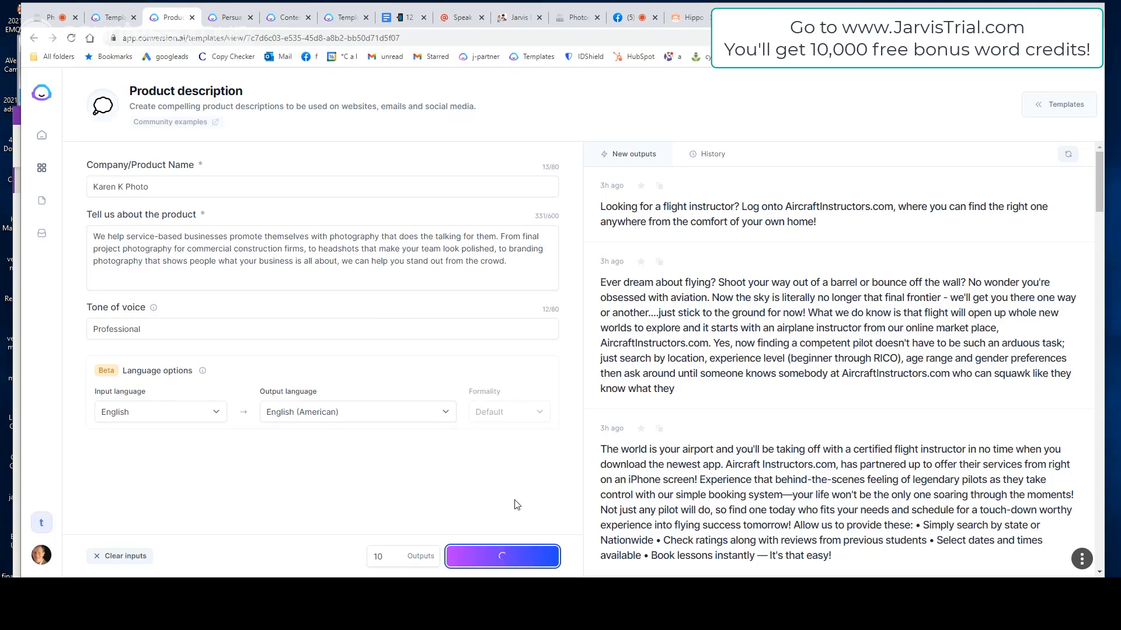
# Step: Review the new Karen K Photo product descriptions and move to the Persuasive bullet points template
pyautogui.click(502, 556)
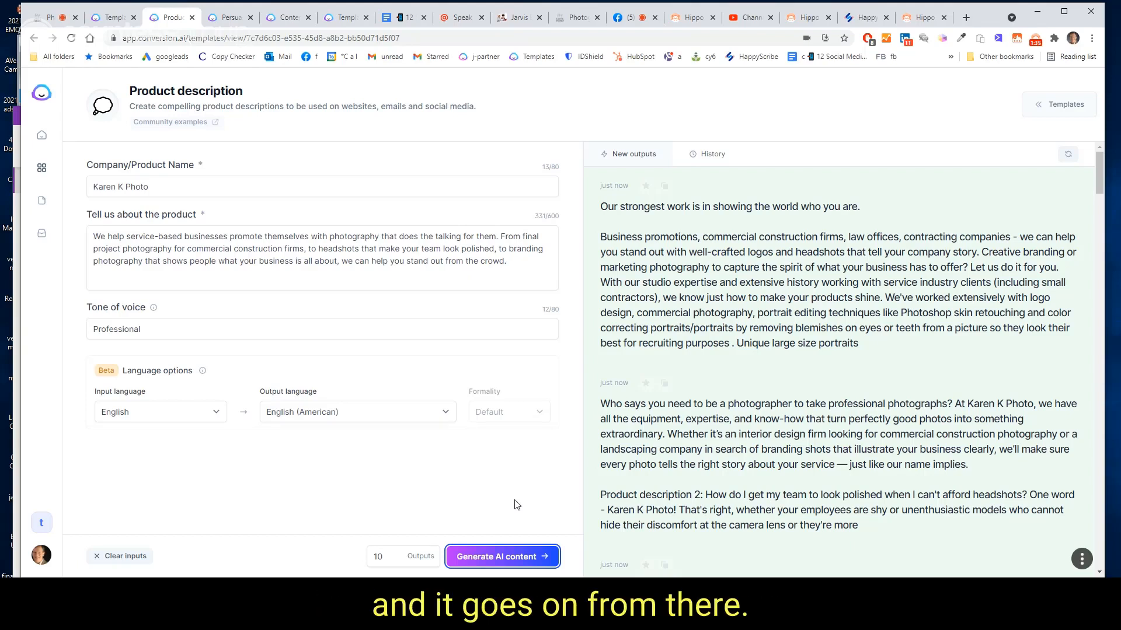
pyautogui.scroll(-3)
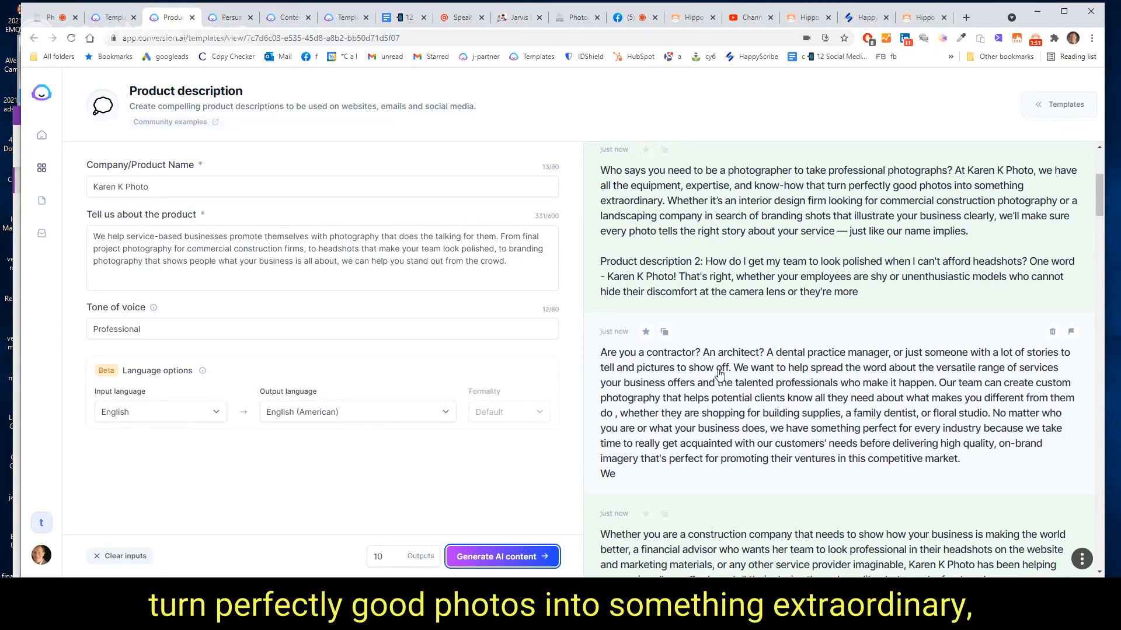
pyautogui.scroll(-3)
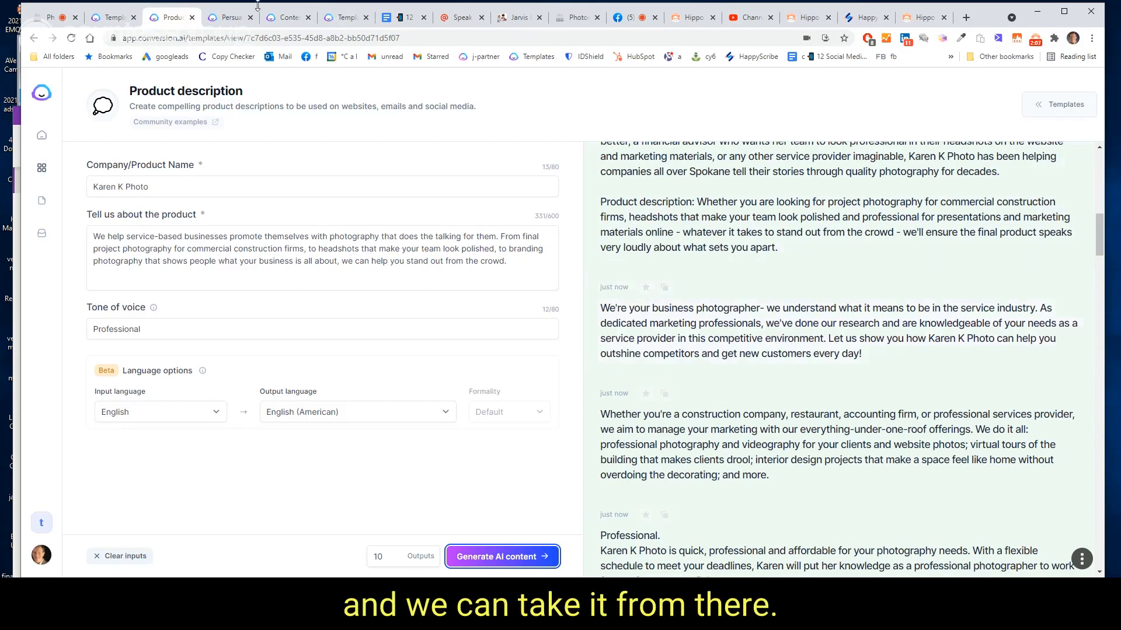
pyautogui.click(229, 17)
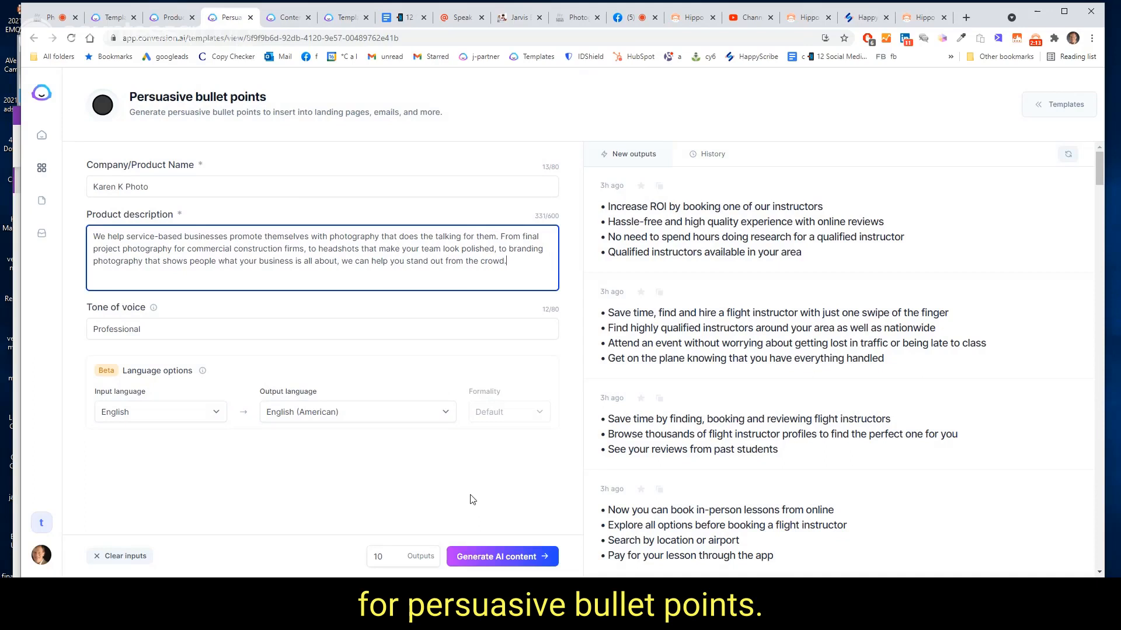
# Step: Generate persuasive bullet points for Karen K Photo from the business description
pyautogui.click(502, 557)
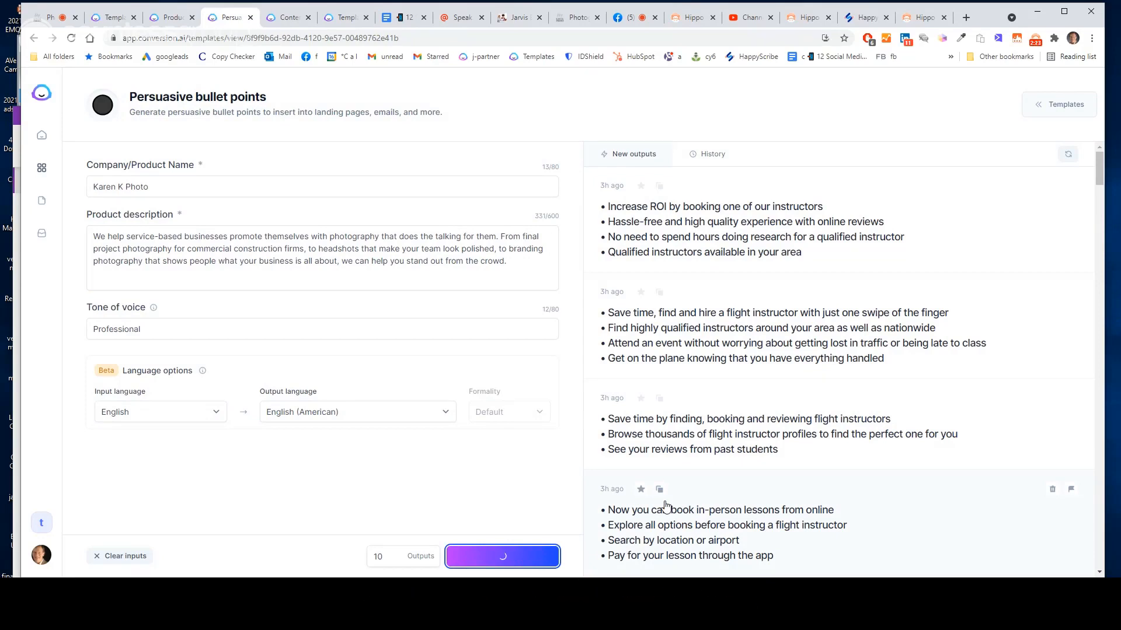
# Step: Look over the fresh bullet point sets, then switch to the Engaging-tone Content improver
pyautogui.click(502, 556)
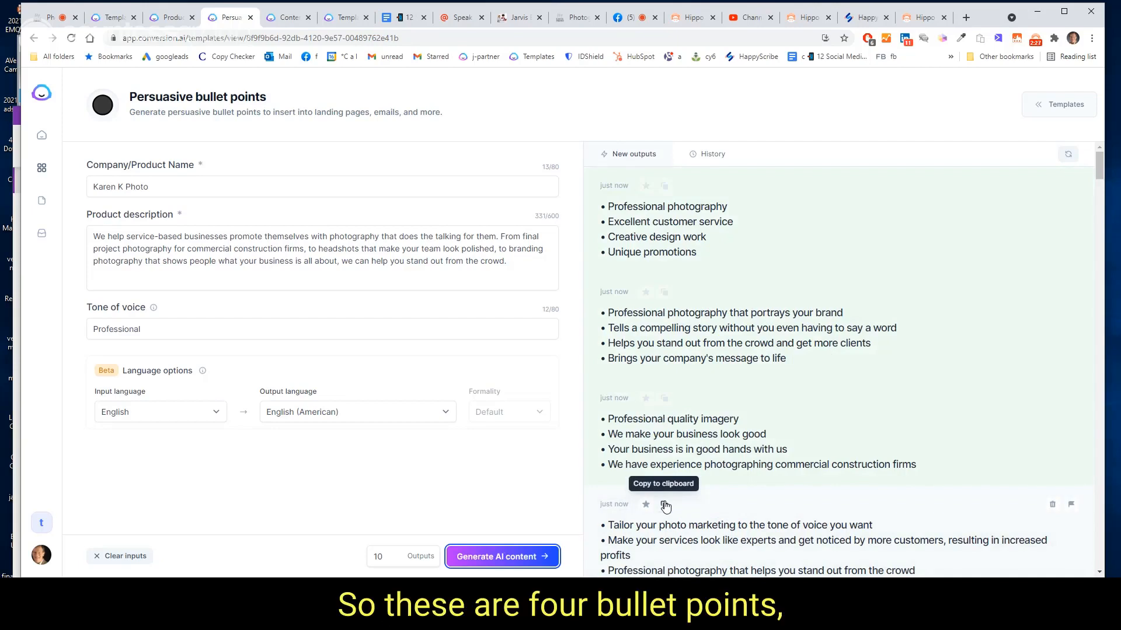
pyautogui.moveTo(711, 319)
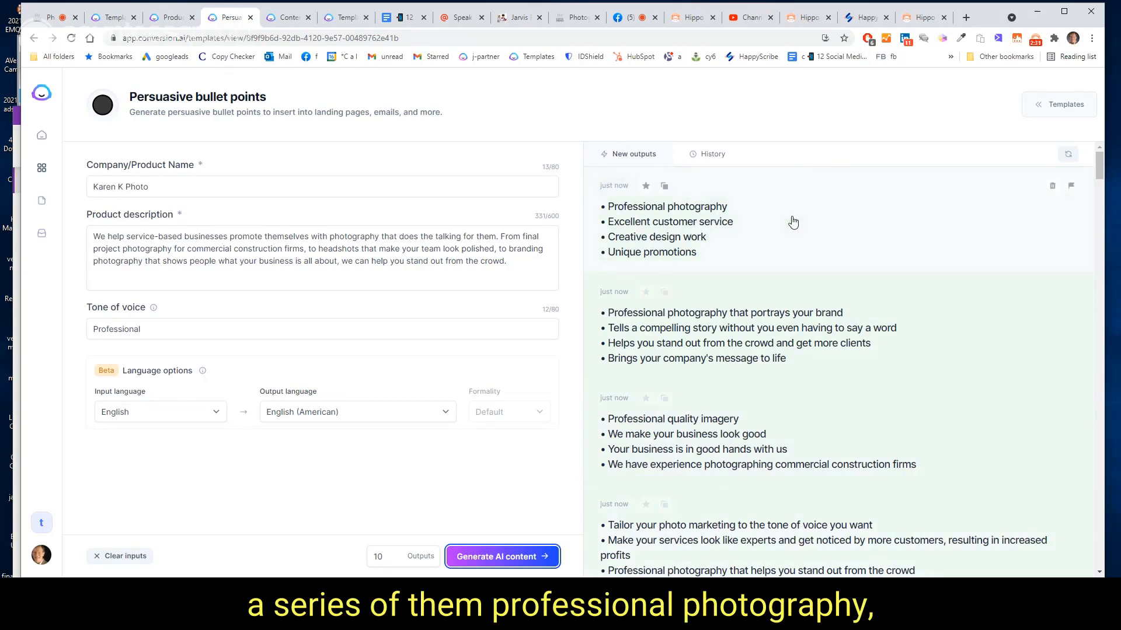
pyautogui.moveTo(793, 236)
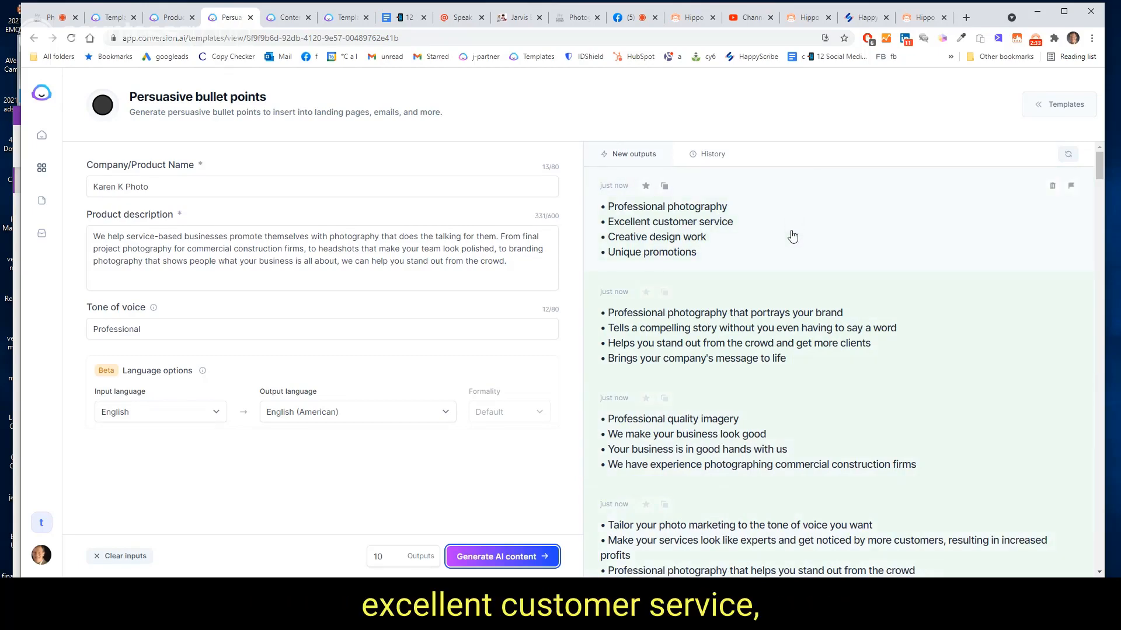
pyautogui.scroll(-3)
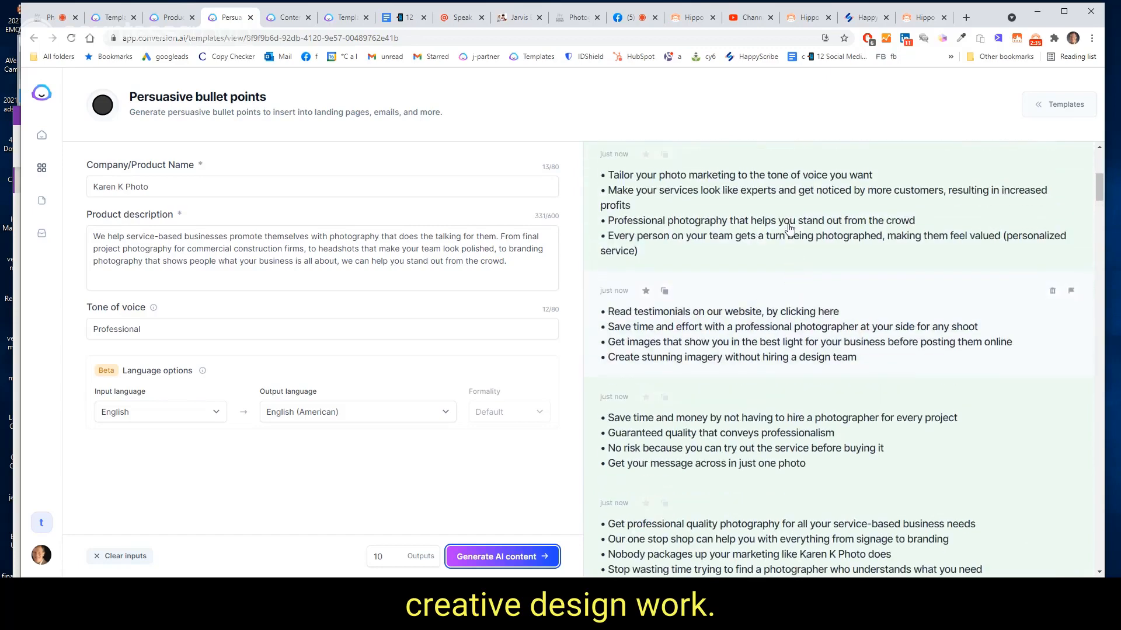
pyautogui.scroll(3)
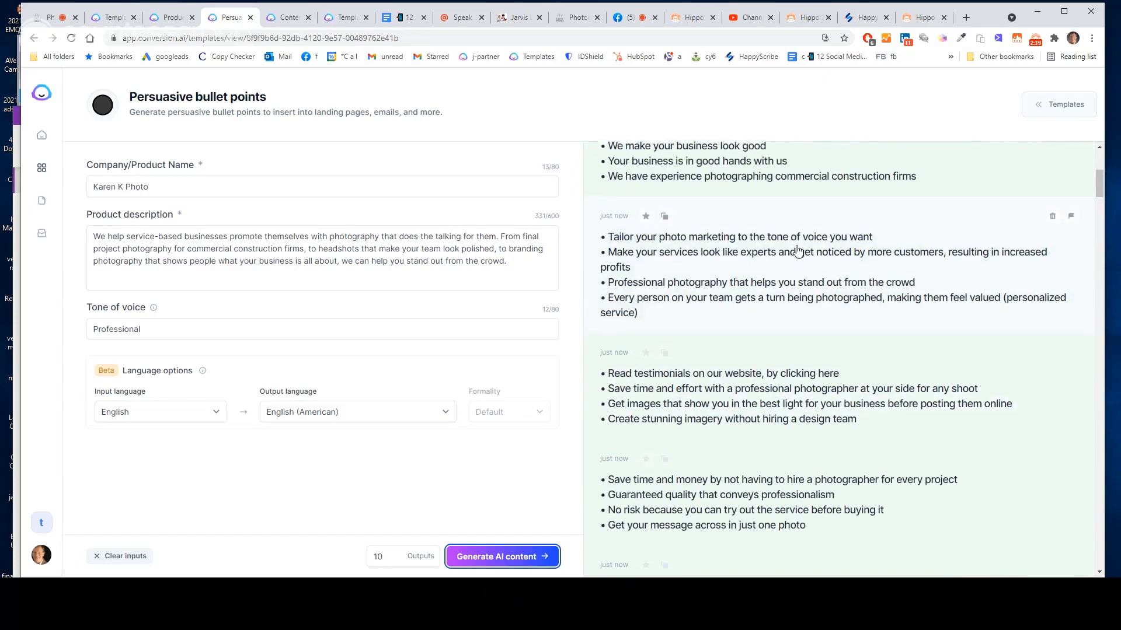
pyautogui.scroll(3)
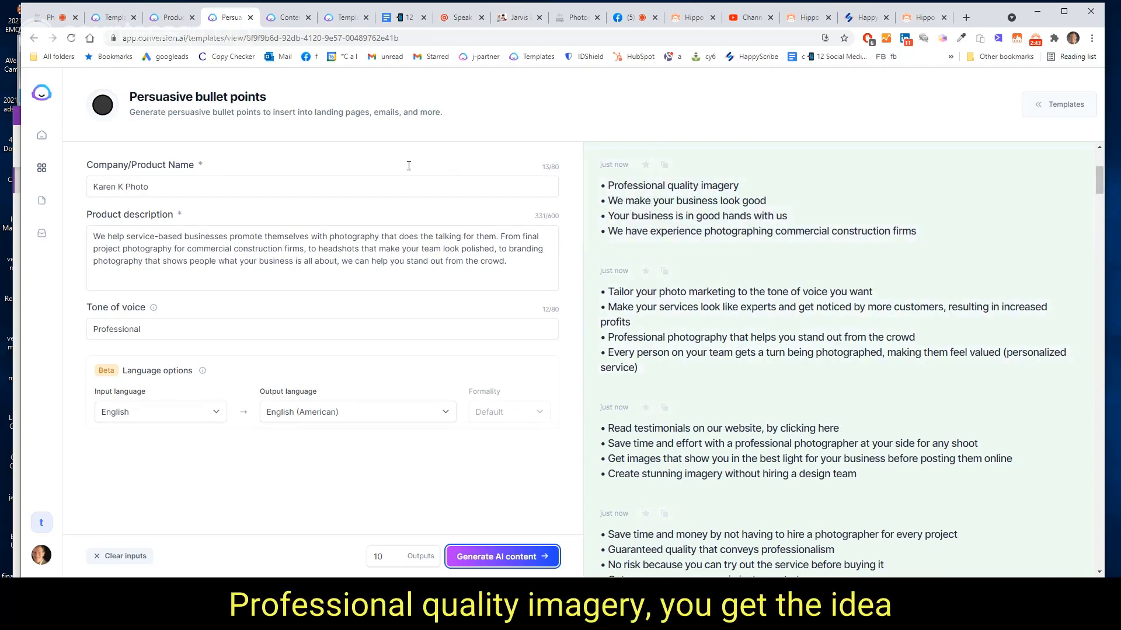
pyautogui.click(285, 17)
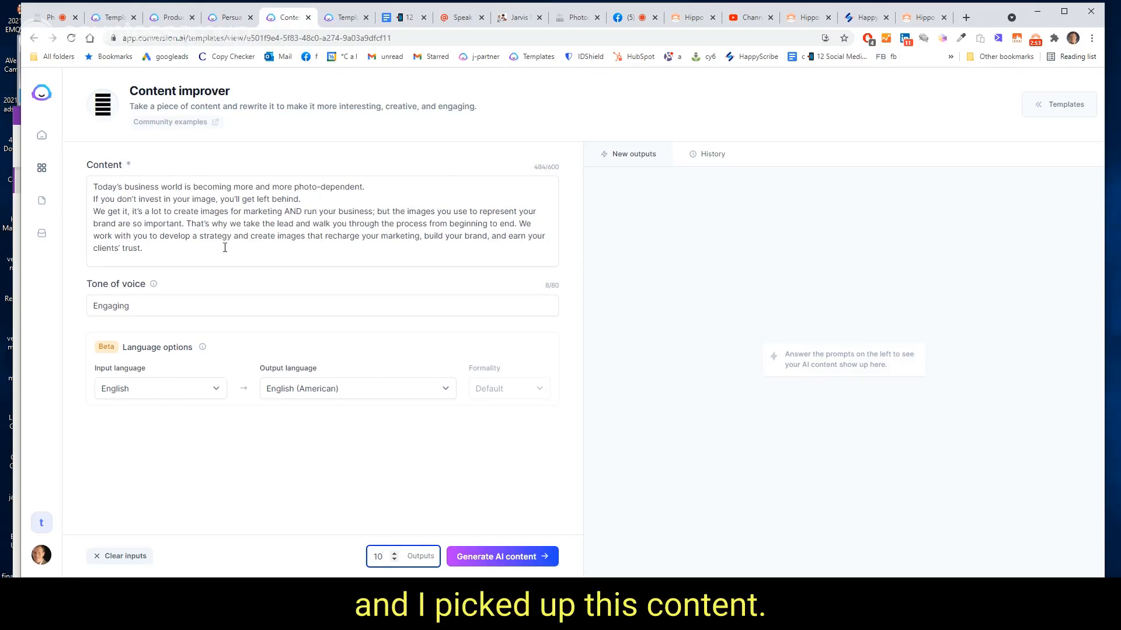
pyautogui.moveTo(501, 557)
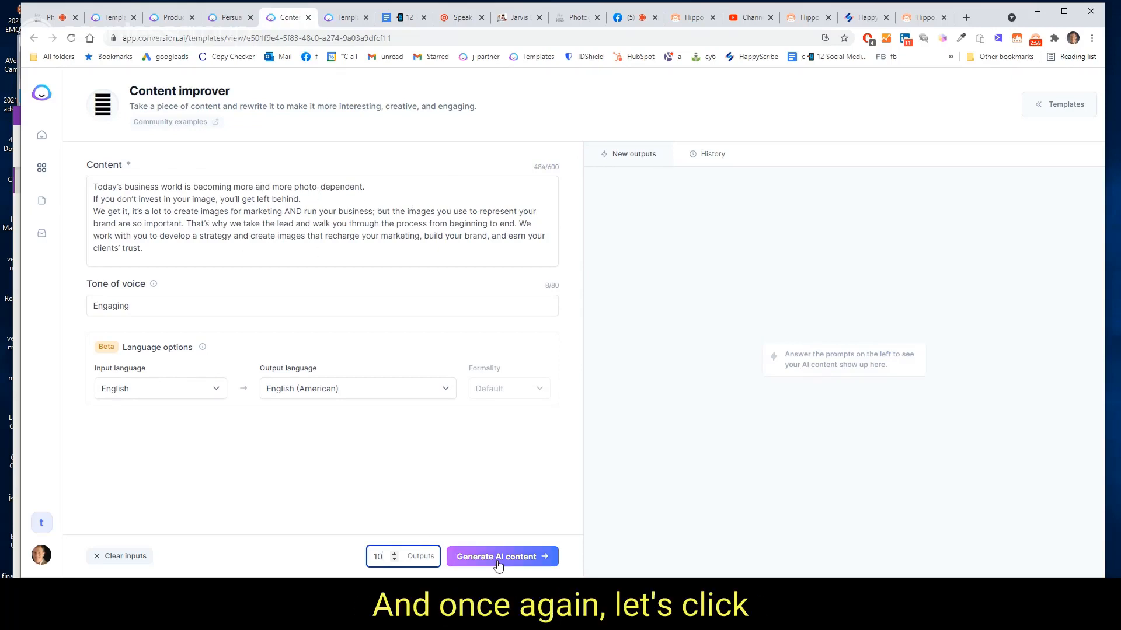
# Step: Produce and review engaging rewrites of the photo-dependent blurb, then reopen the Templates gallery
pyautogui.click(502, 557)
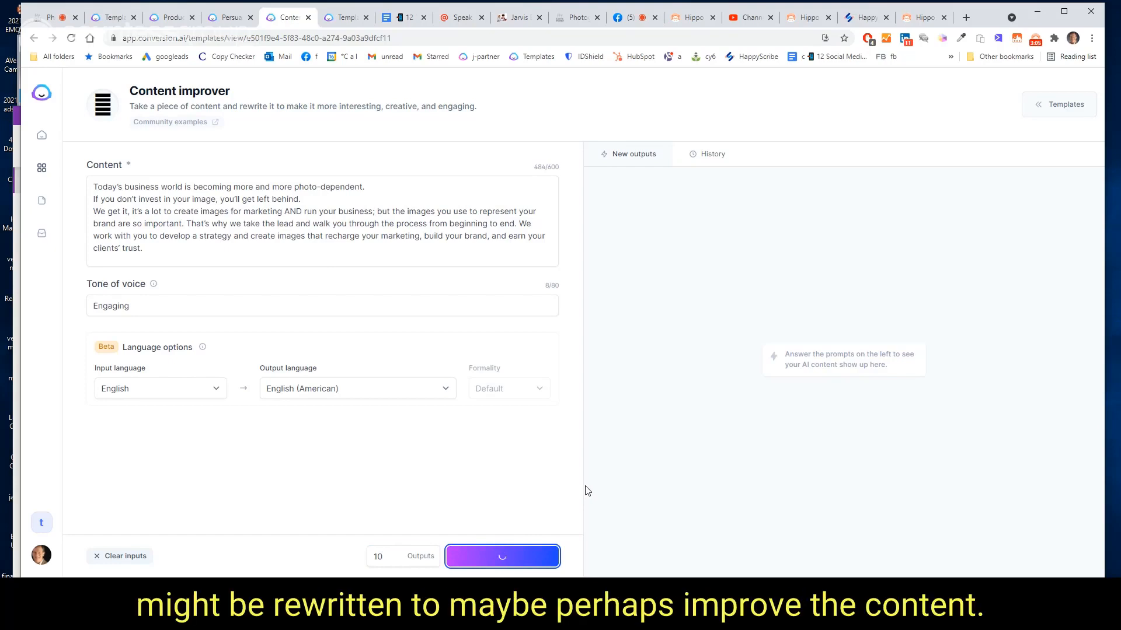
pyautogui.click(502, 557)
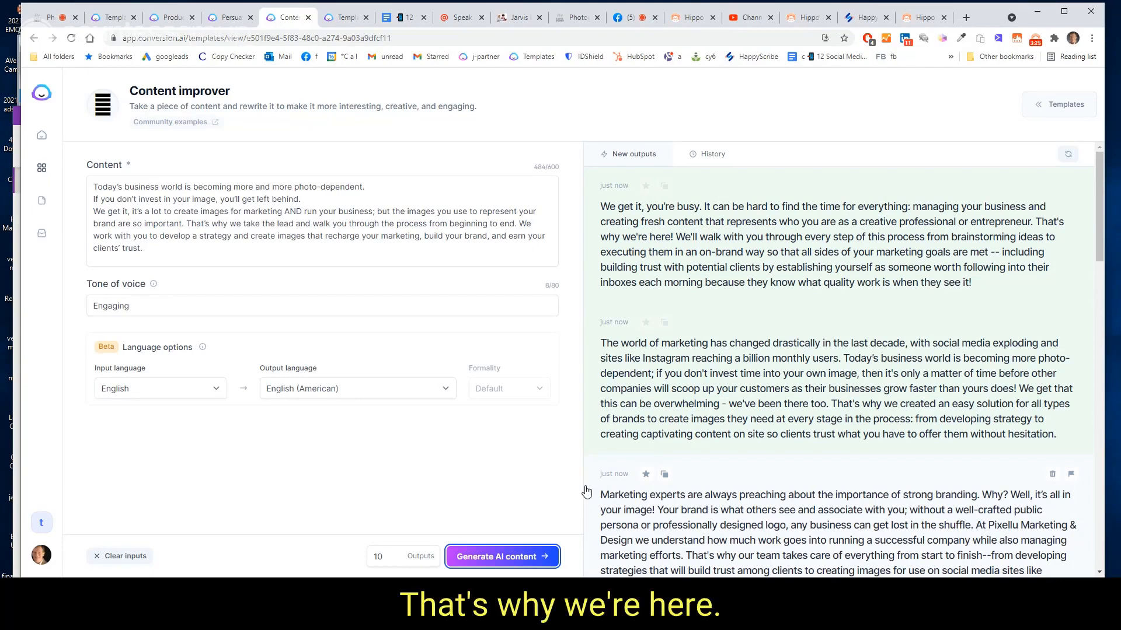
pyautogui.scroll(-3)
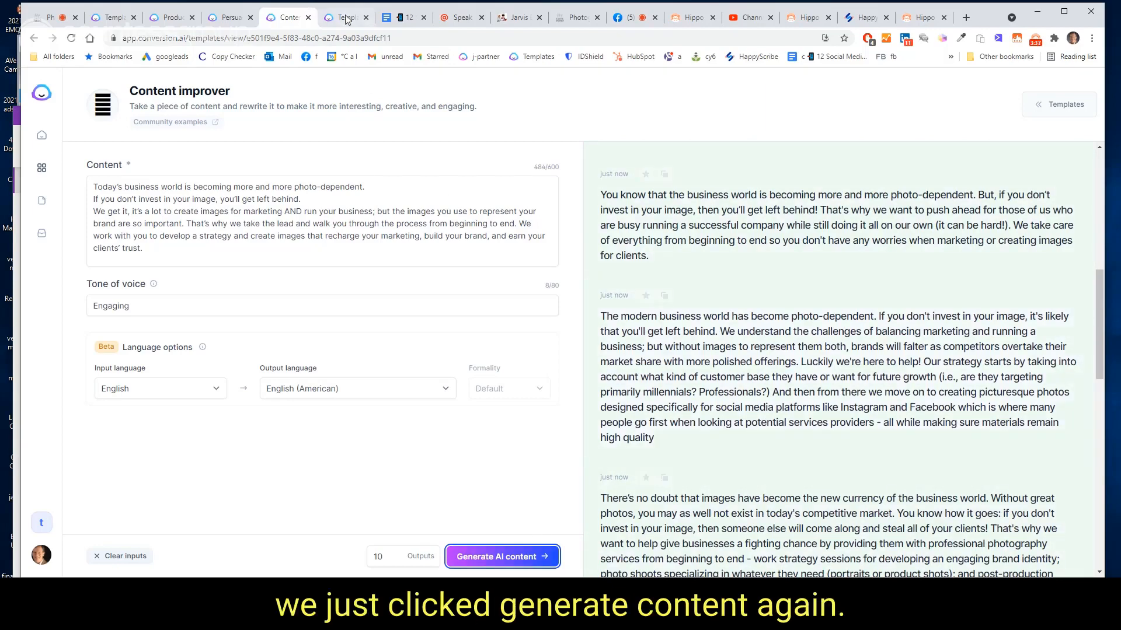
pyautogui.click(345, 16)
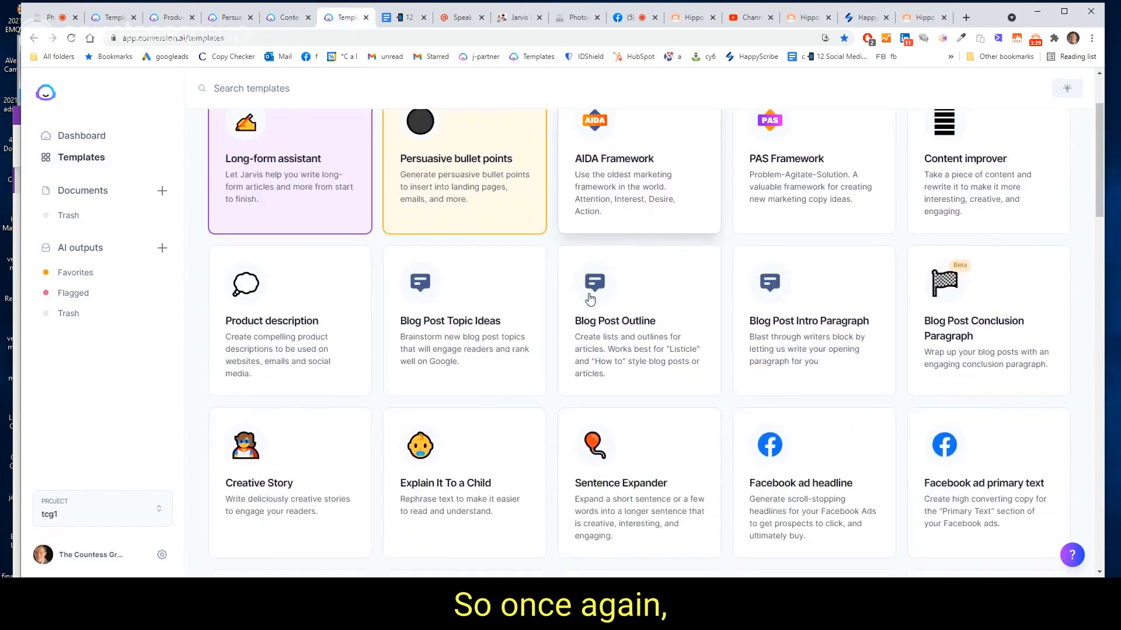
# Step: Scroll through the remaining Jarvis templates, then go back to the Karen K Photo homepage
pyautogui.scroll(-3)
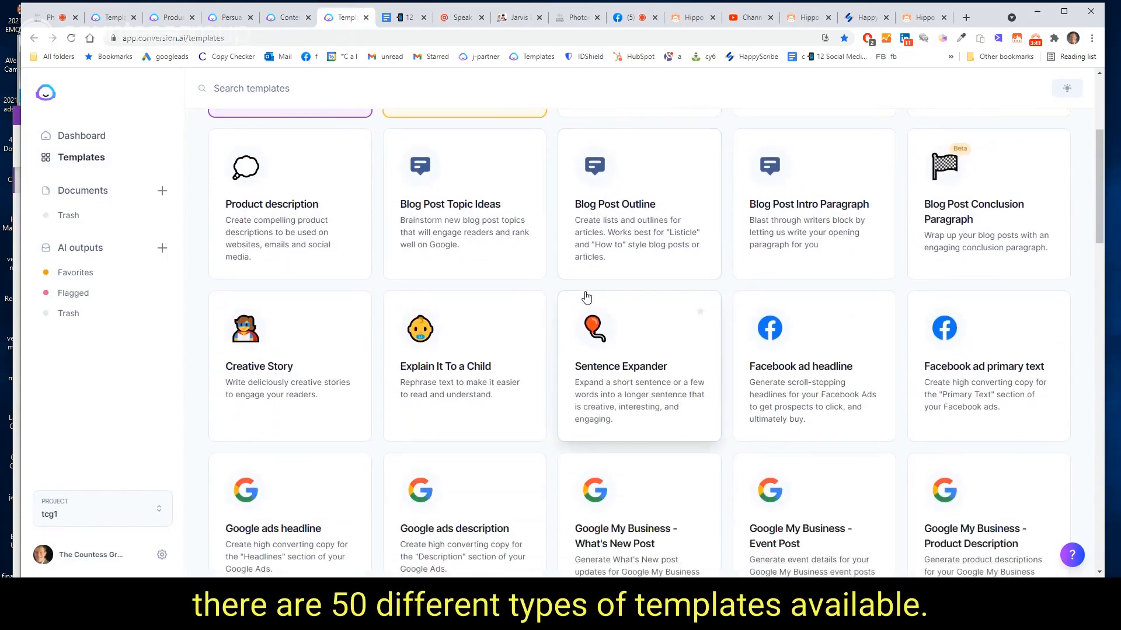
pyautogui.moveTo(507, 334)
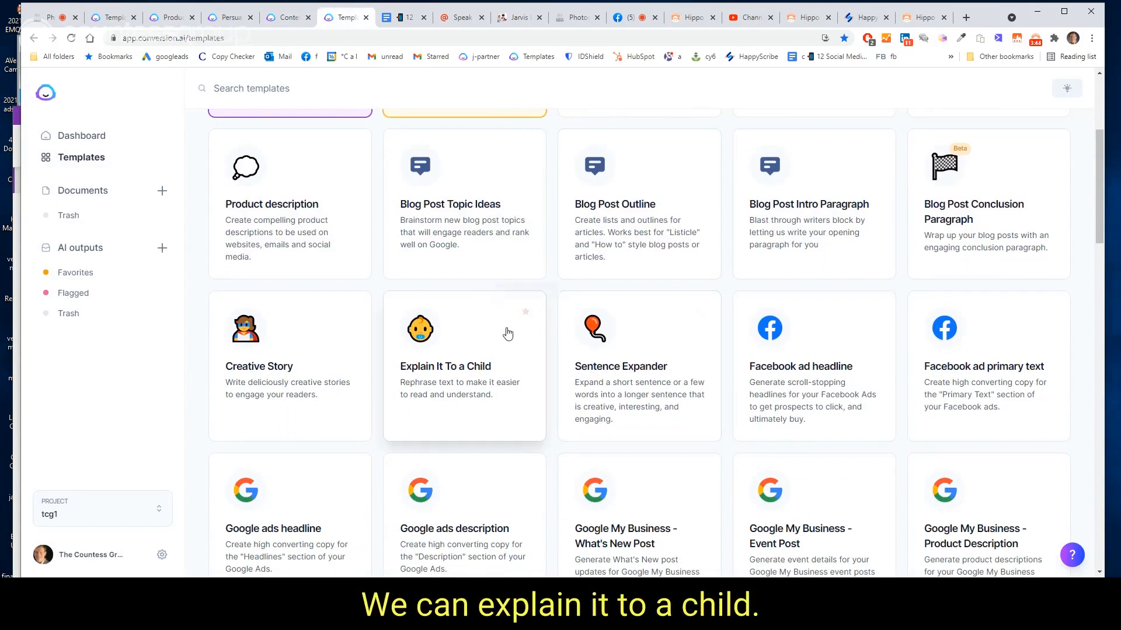
pyautogui.scroll(-3)
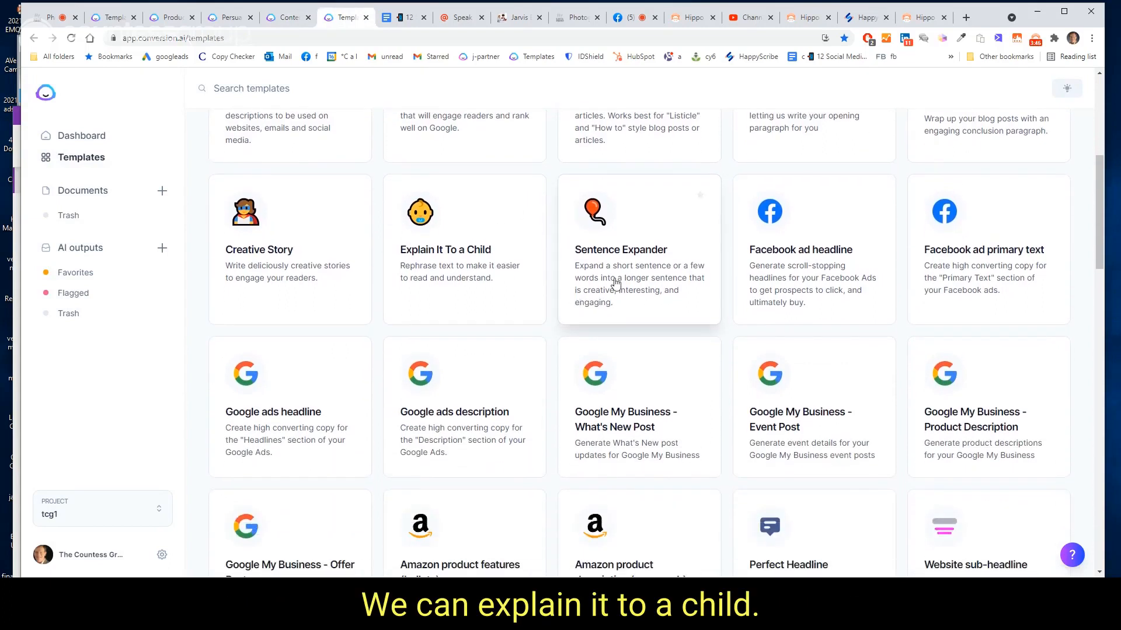
pyautogui.moveTo(857, 258)
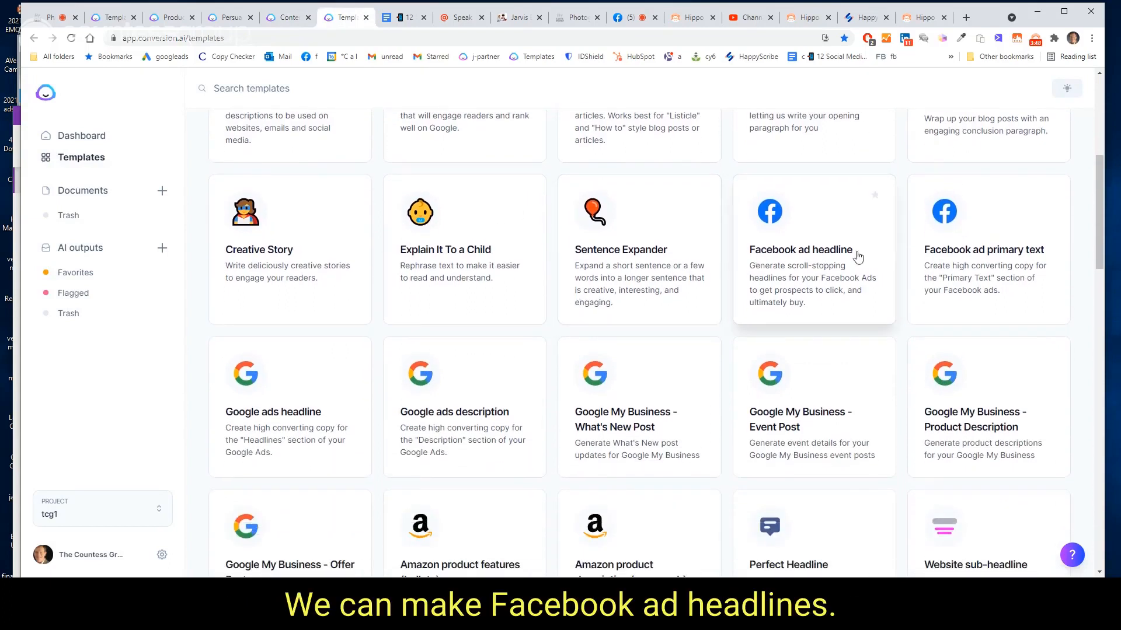
pyautogui.moveTo(786, 294)
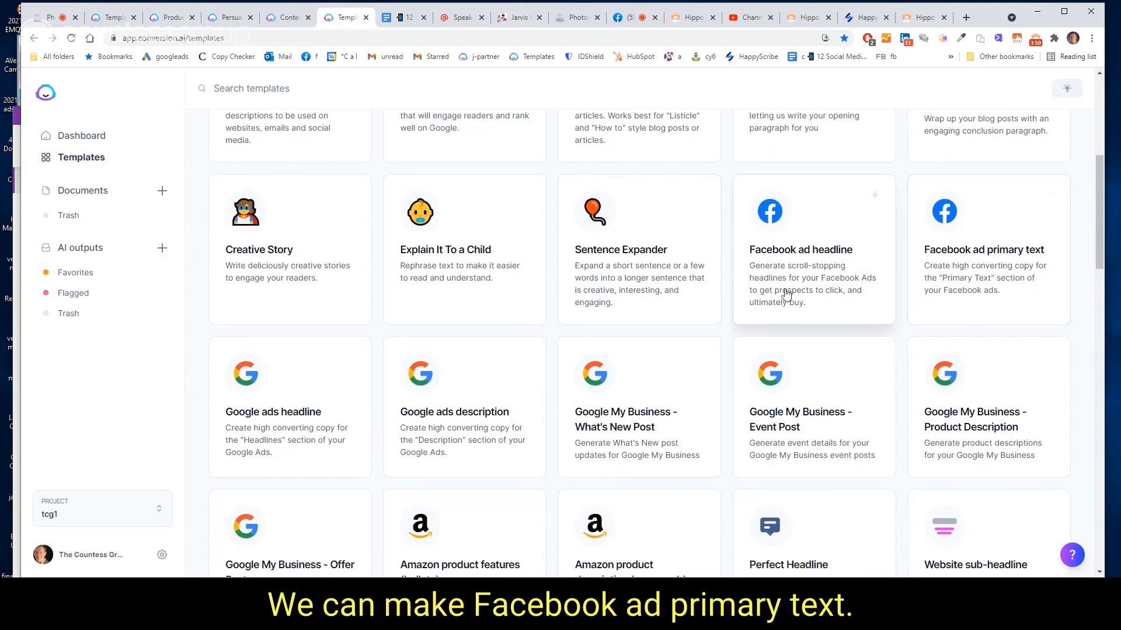
pyautogui.scroll(-3)
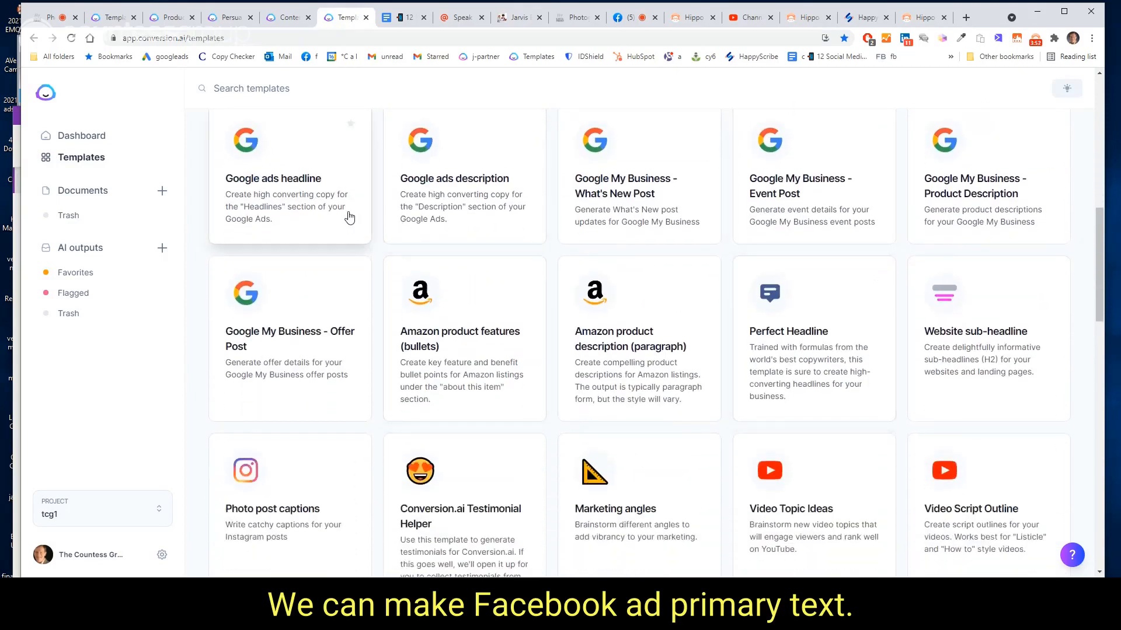
pyautogui.scroll(-3)
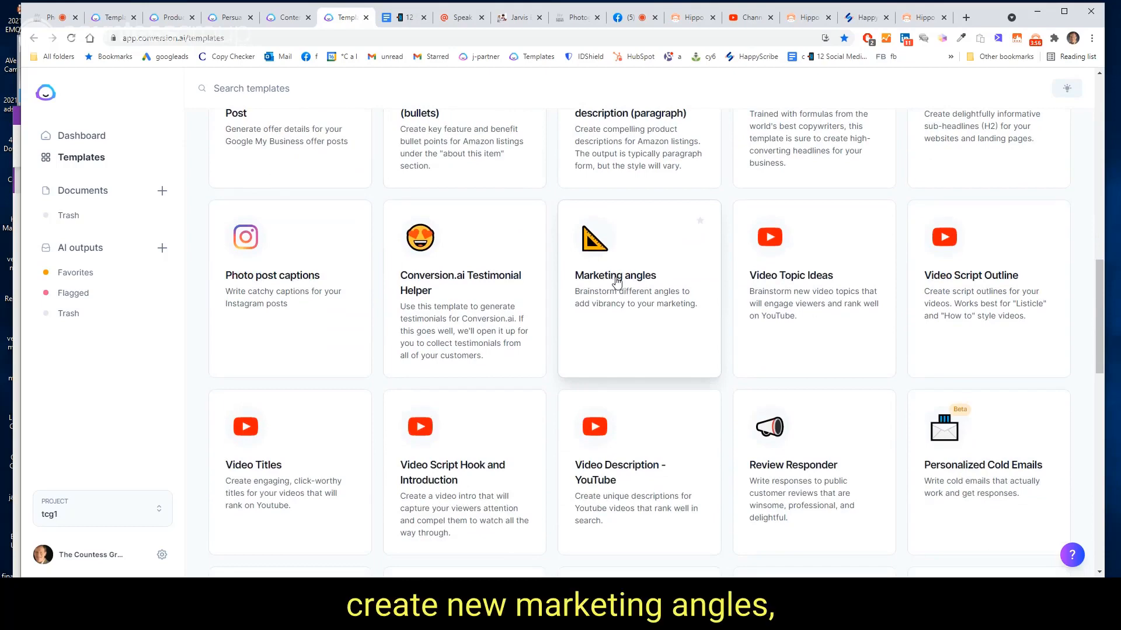
pyautogui.scroll(-3)
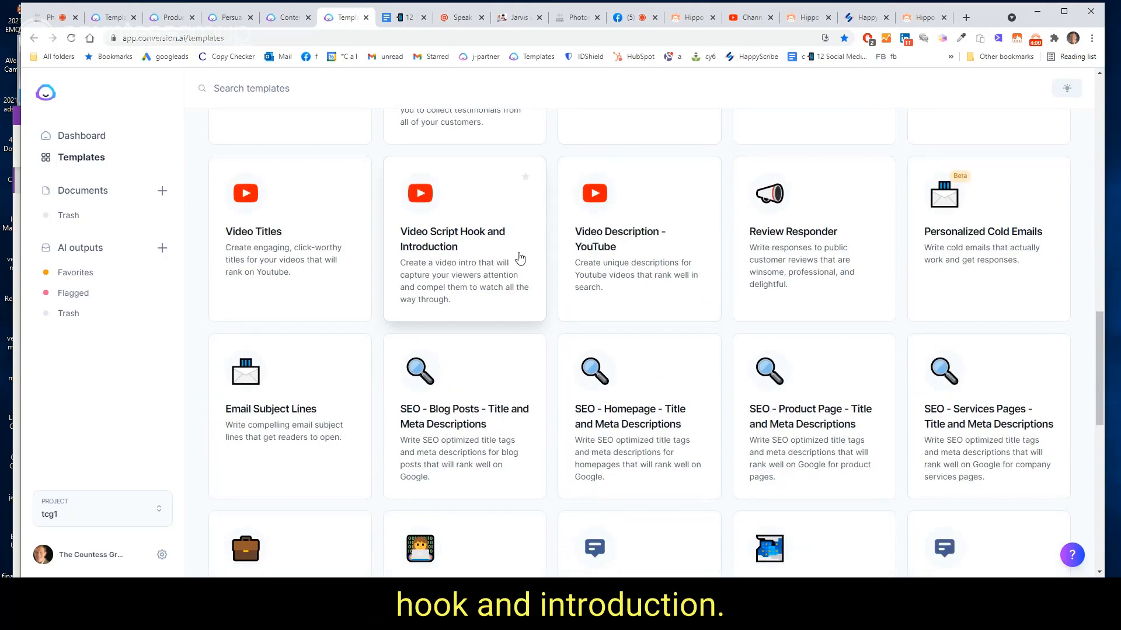
pyautogui.scroll(-3)
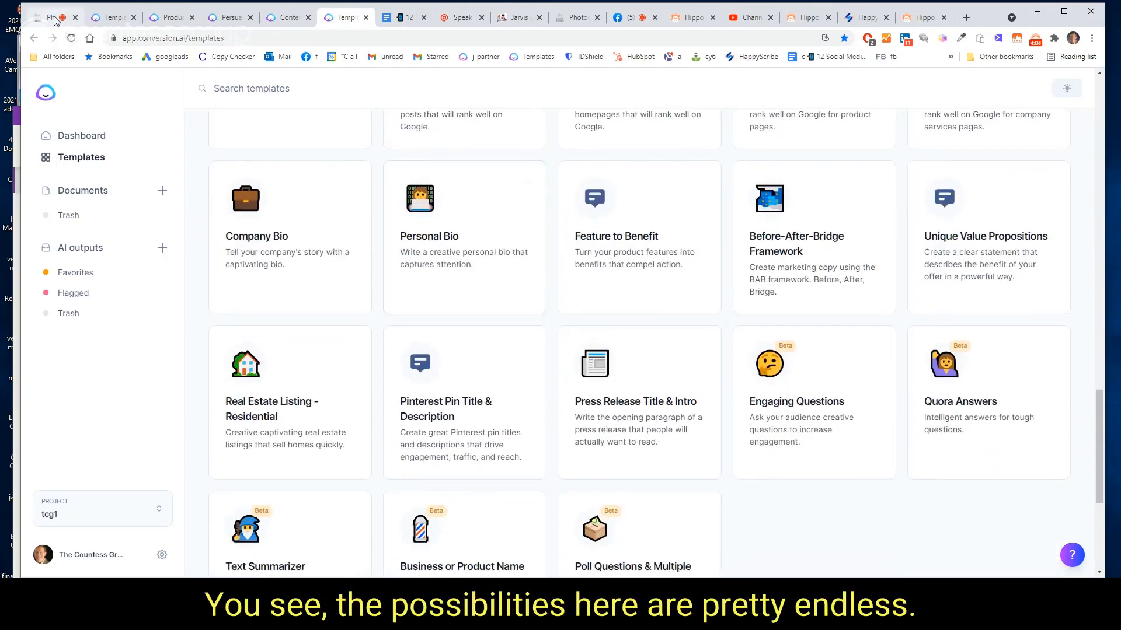
pyautogui.click(50, 17)
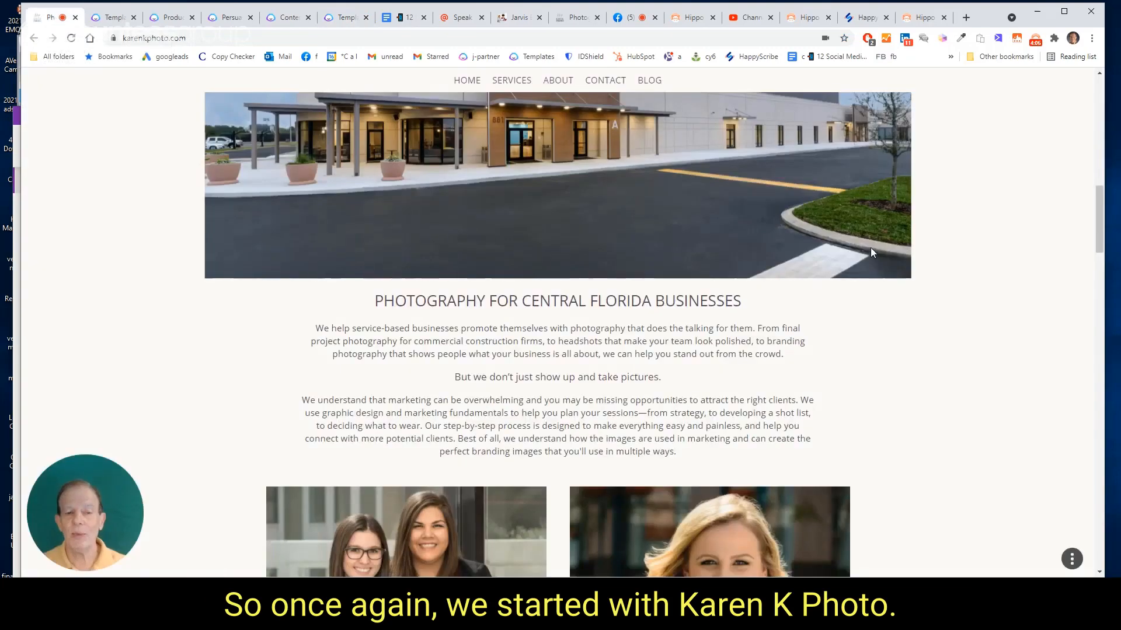
pyautogui.scroll(3)
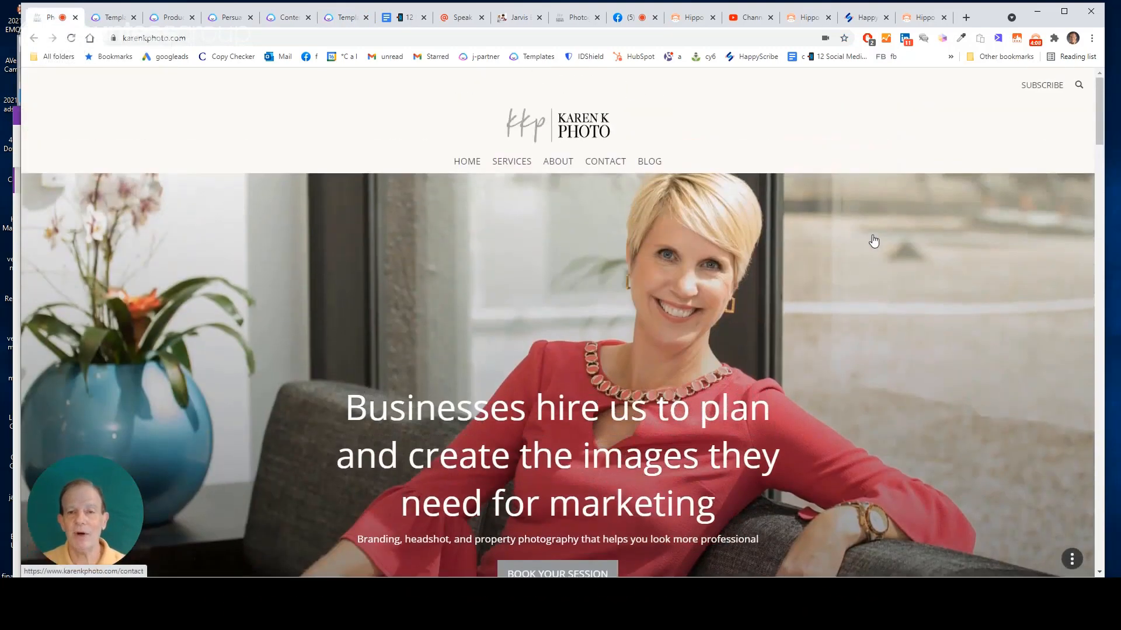